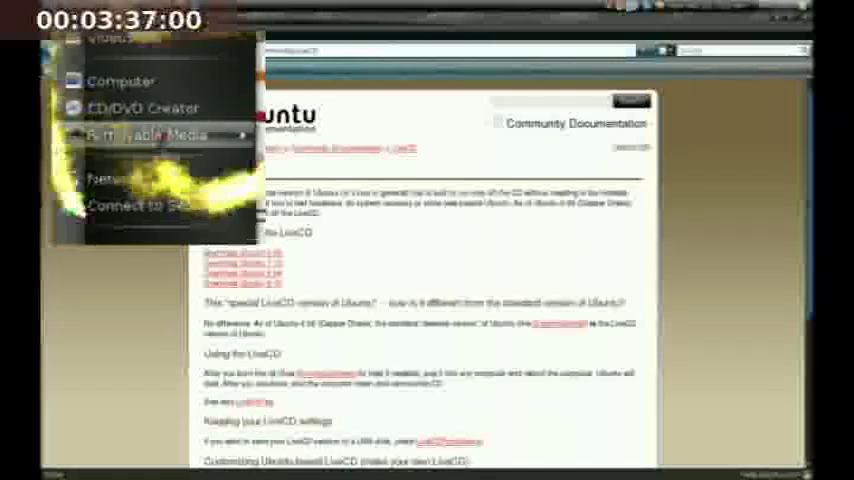
Browse the Windows partition's folders from Places > Removable Media, then close the window.
{"action": "left_click", "coordinate": [148, 136]}
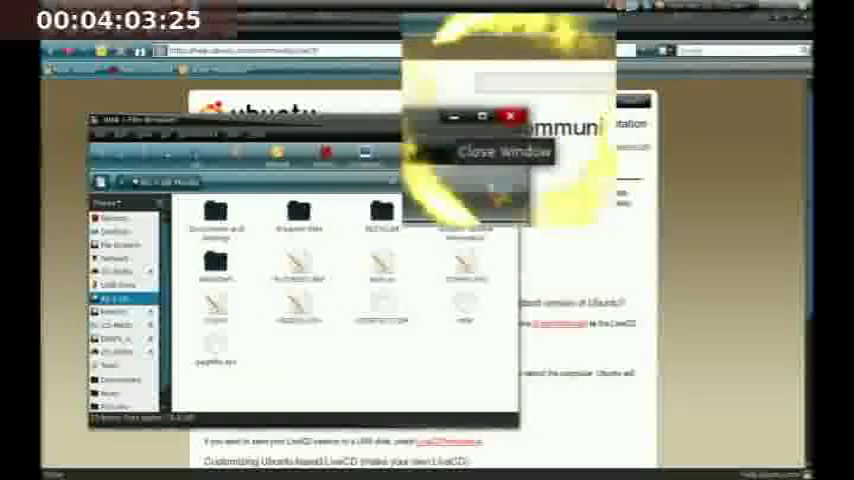
{"action": "left_click", "coordinate": [510, 116]}
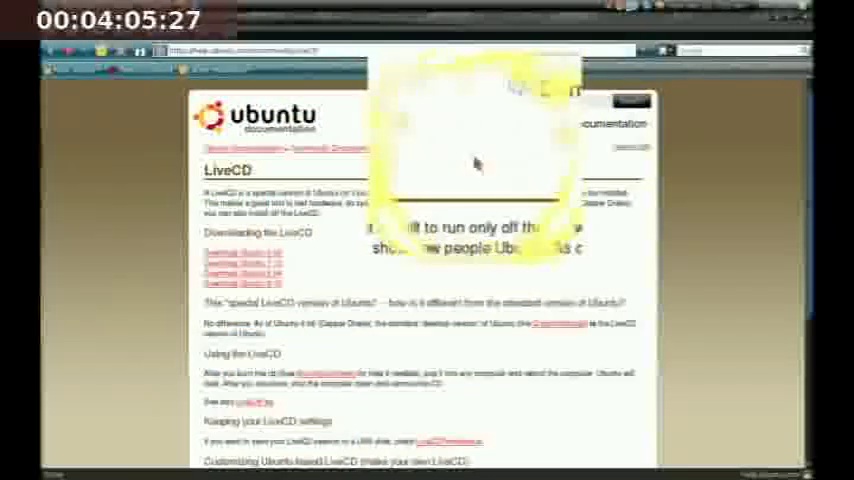